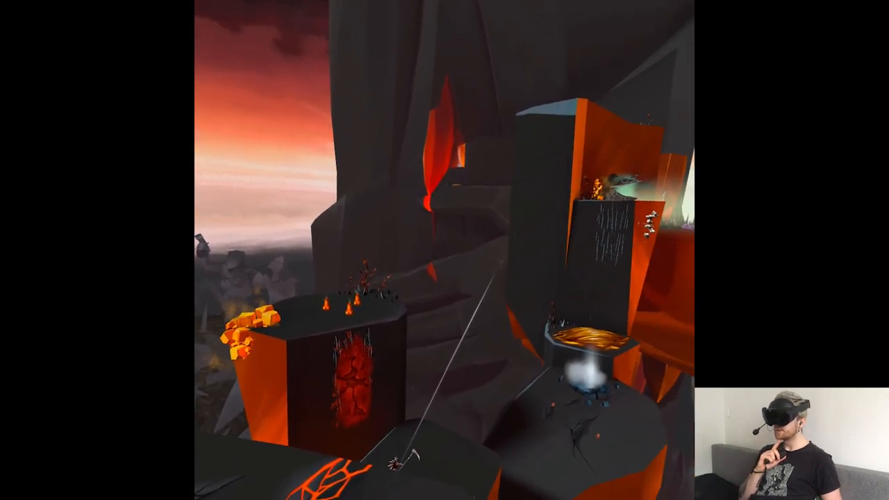
pyautogui.moveTo(445, 250)
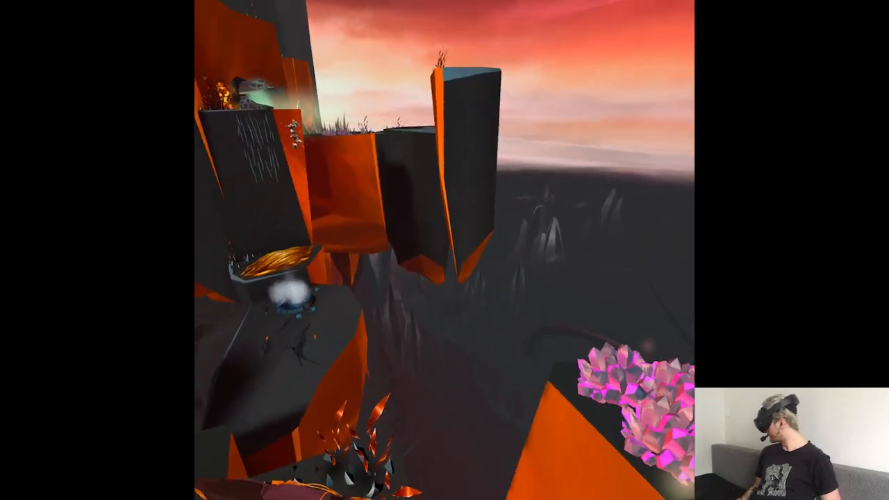